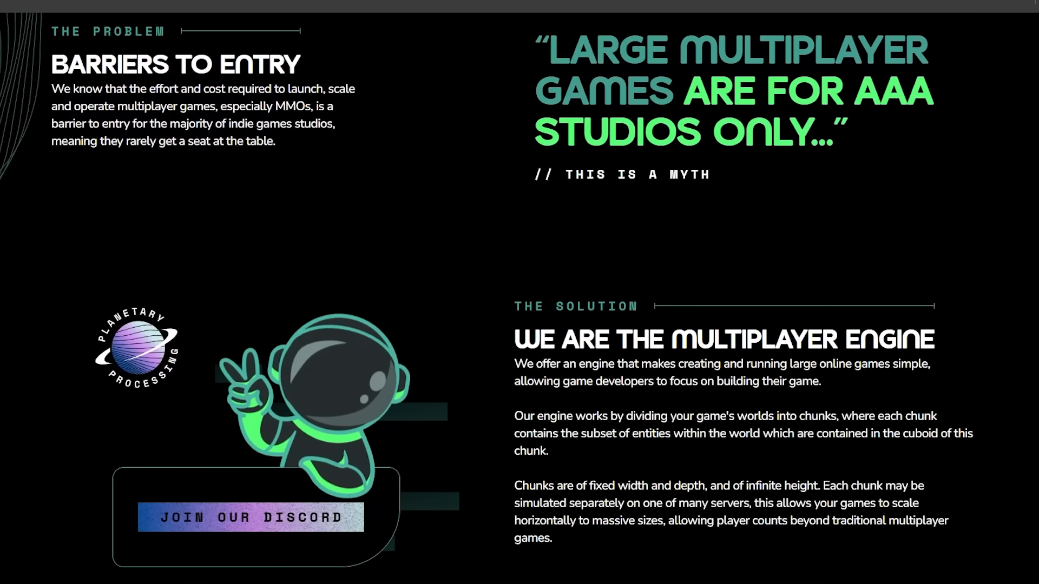
scroll("down", 3)
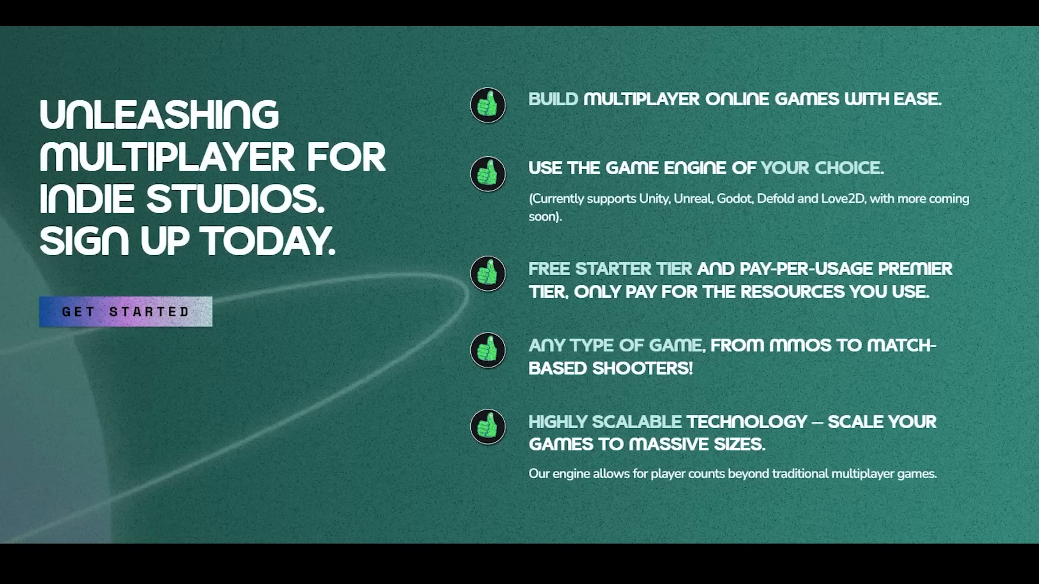